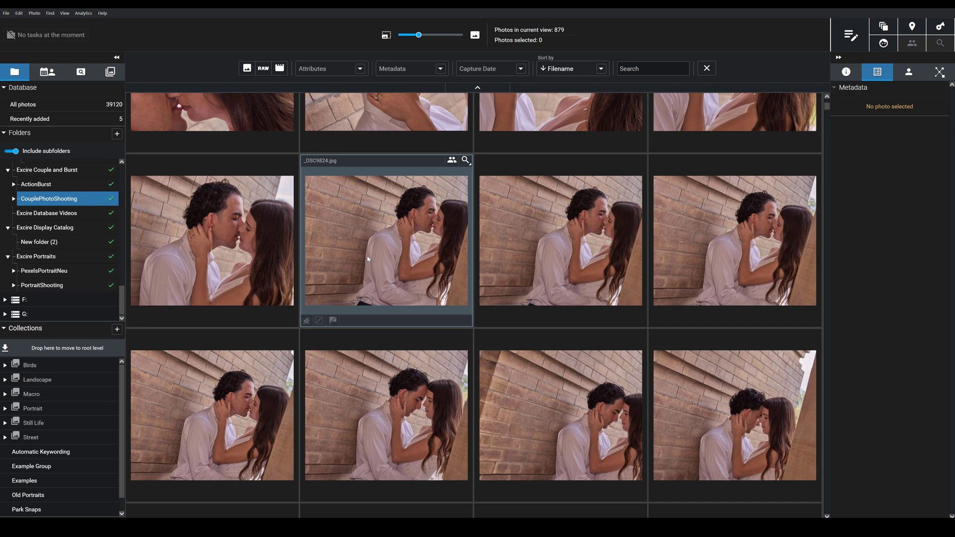
{"action": "mouse_move", "coordinate": [253, 104]}
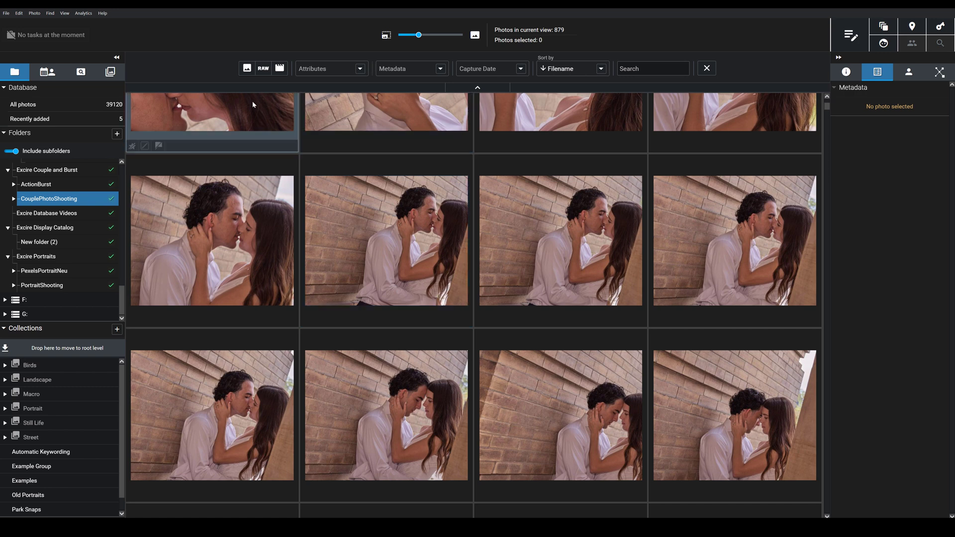
Open Analytics for the 879 photos in the current view
{"action": "left_click", "coordinate": [84, 13]}
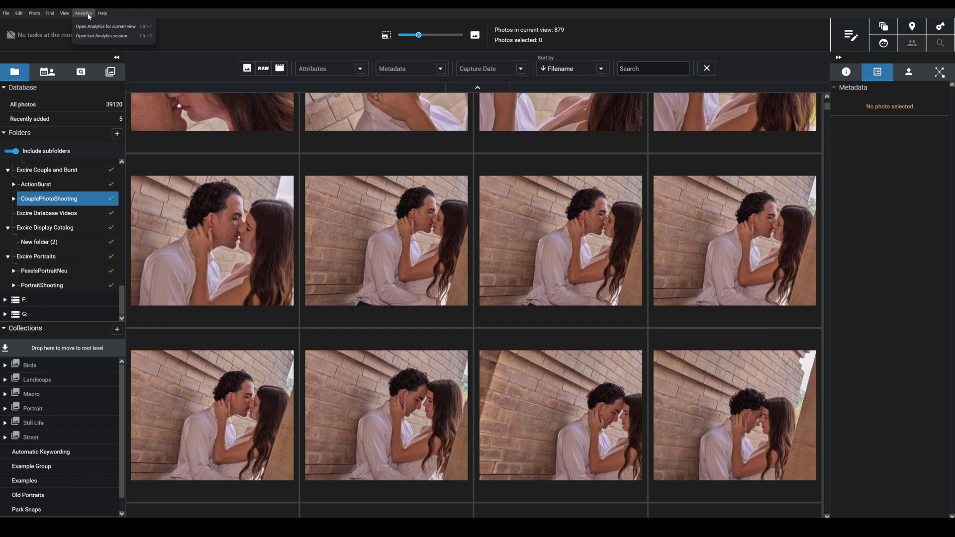
{"action": "mouse_move", "coordinate": [88, 18]}
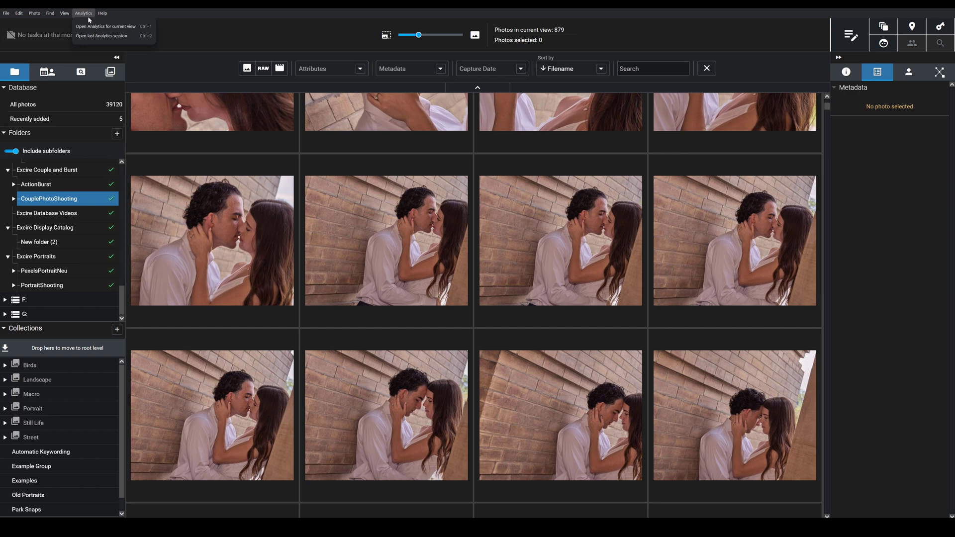
{"action": "mouse_move", "coordinate": [106, 25]}
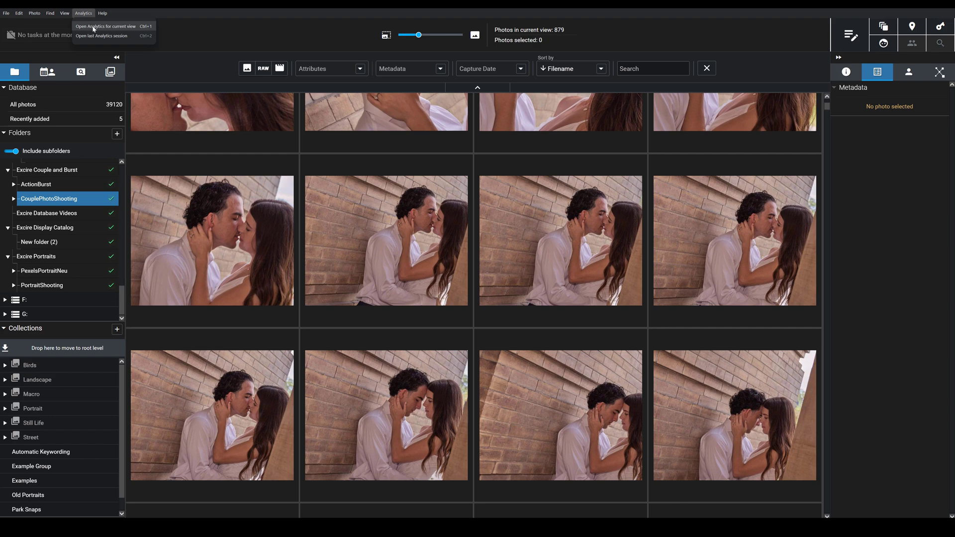
{"action": "left_click", "coordinate": [104, 26]}
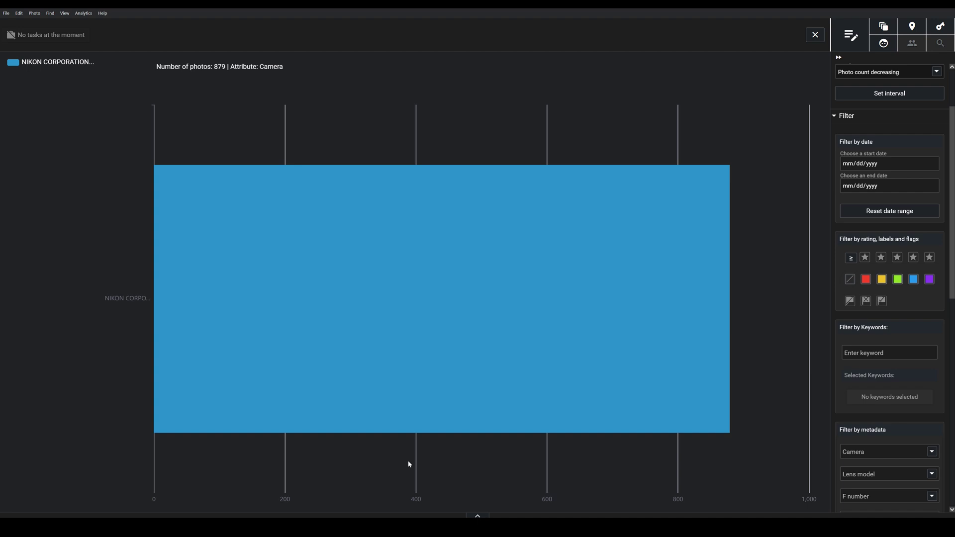
{"action": "mouse_move", "coordinate": [588, 438]}
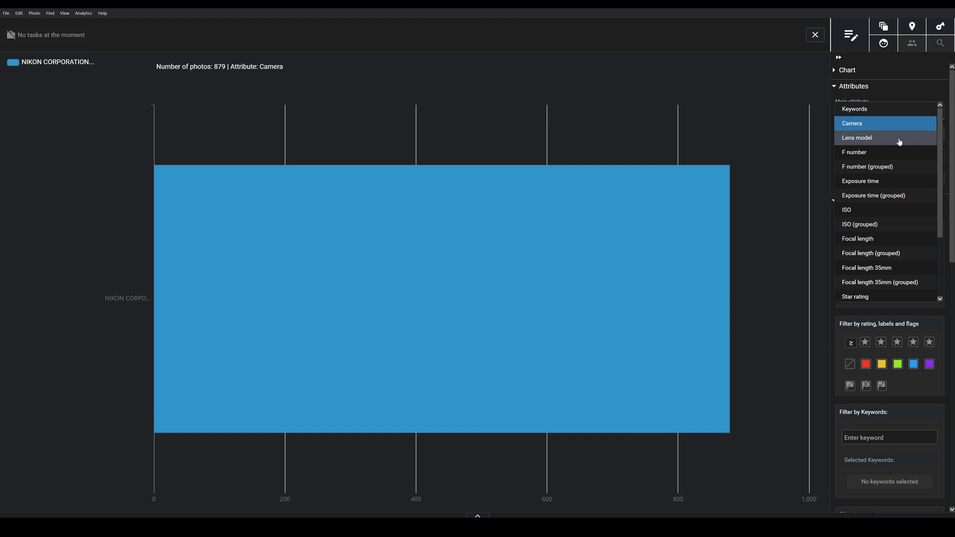
Chart the photos by Lens model, then reopen the Main attribute list
{"action": "left_click", "coordinate": [857, 138]}
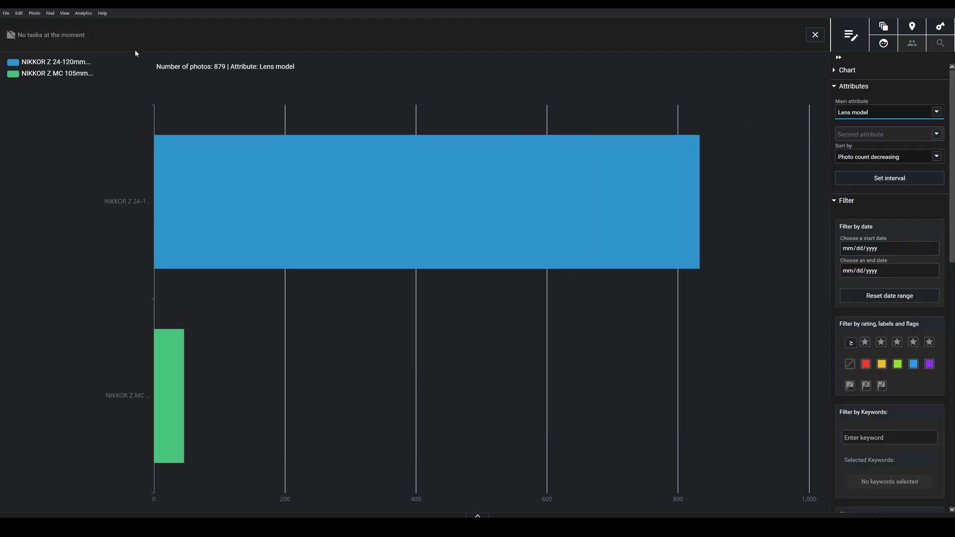
{"action": "mouse_move", "coordinate": [96, 271]}
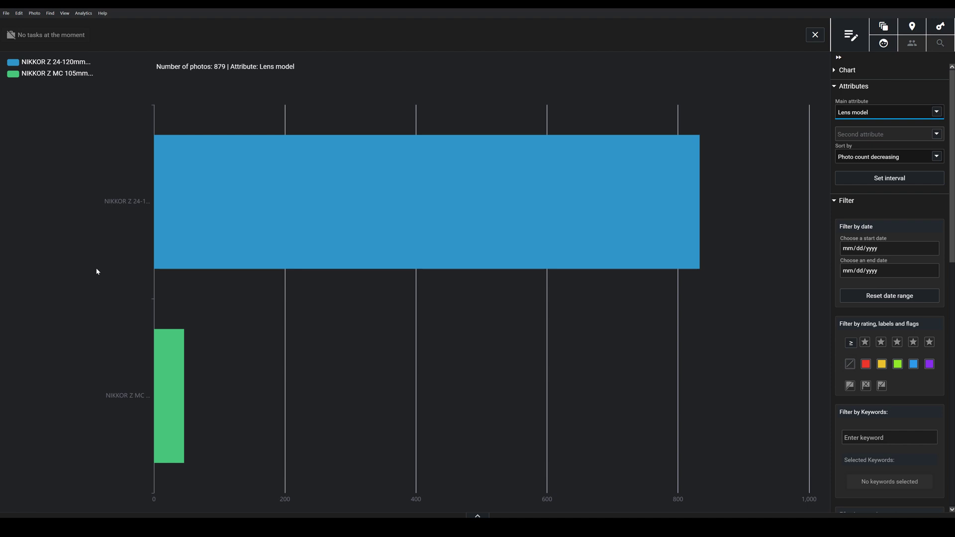
{"action": "mouse_move", "coordinate": [94, 273]}
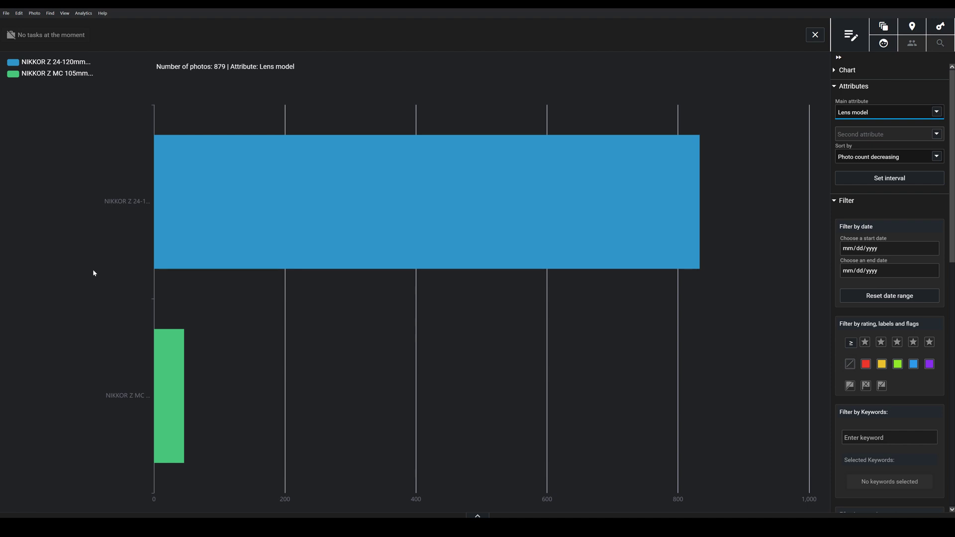
{"action": "mouse_move", "coordinate": [230, 210]}
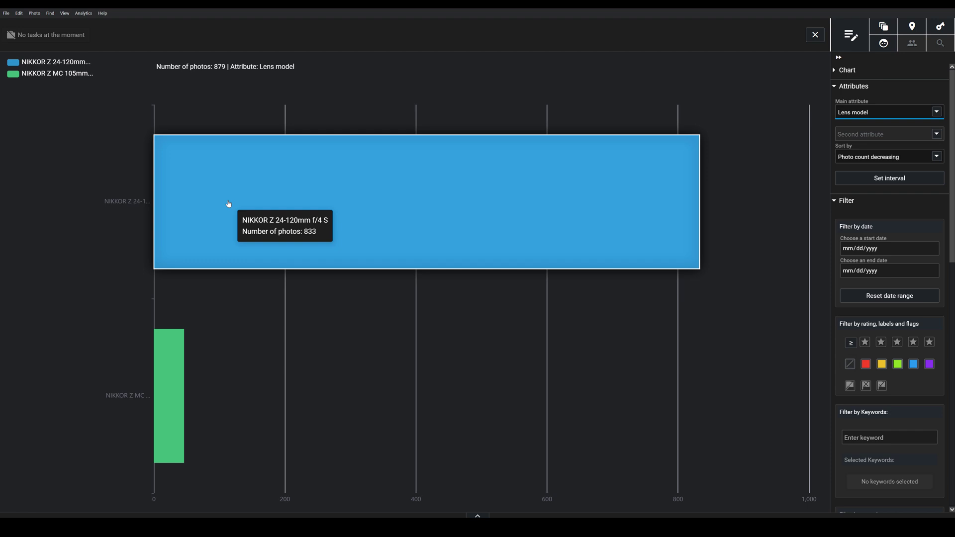
{"action": "mouse_move", "coordinate": [164, 391]}
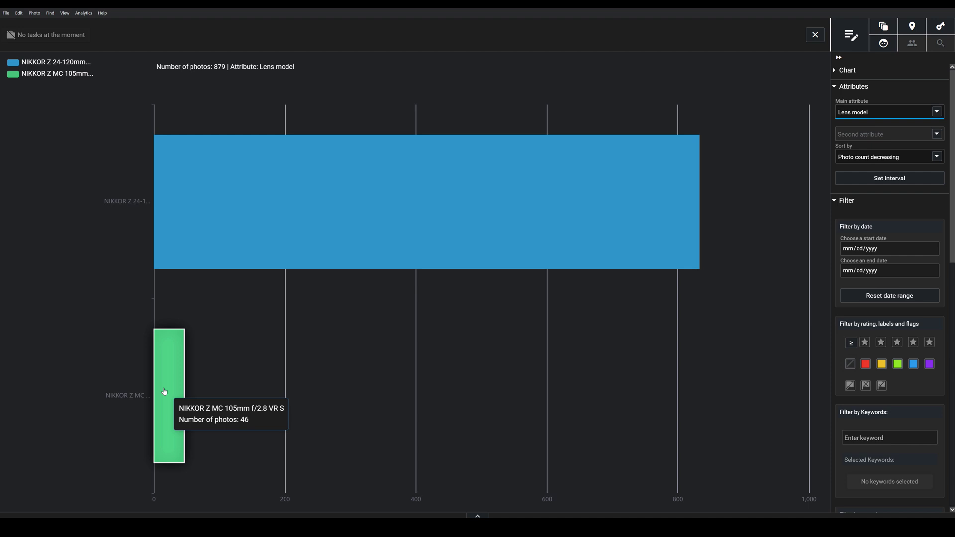
{"action": "mouse_move", "coordinate": [431, 333]}
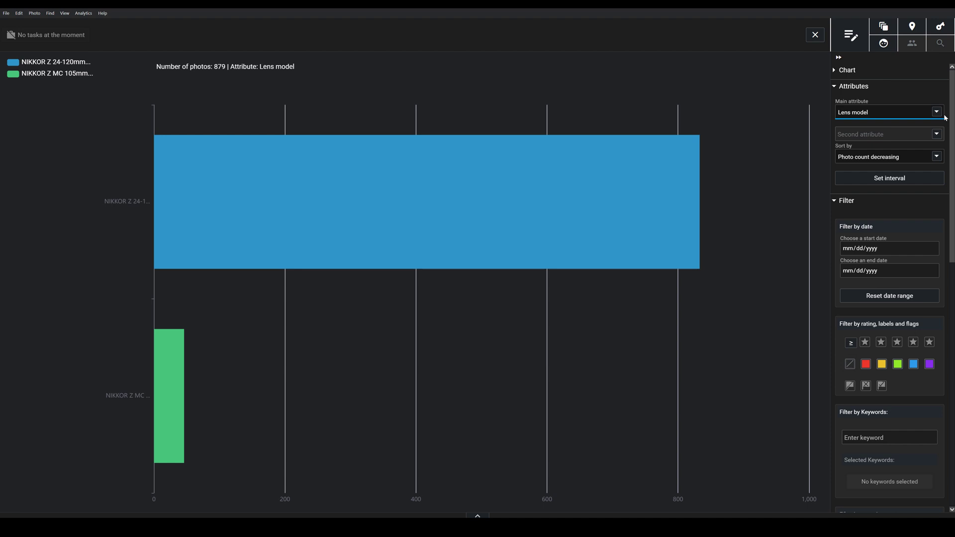
{"action": "left_click", "coordinate": [888, 112]}
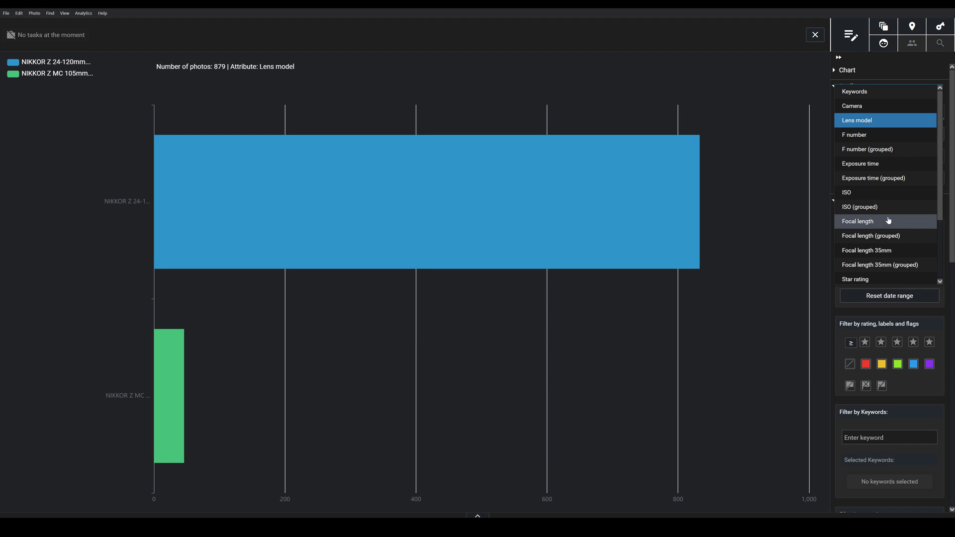
{"action": "mouse_move", "coordinate": [880, 229]}
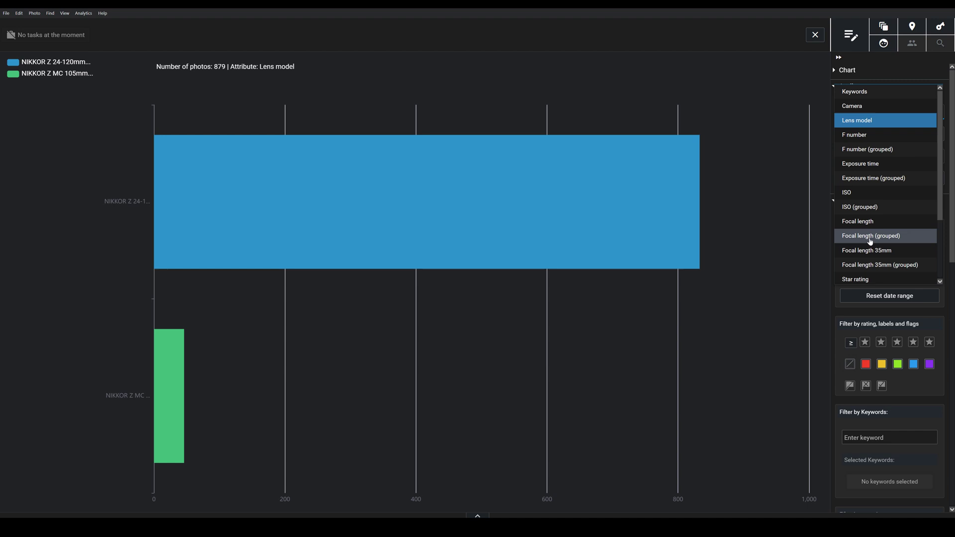
Chart the 879 photos by Focal length
{"action": "left_click", "coordinate": [857, 221]}
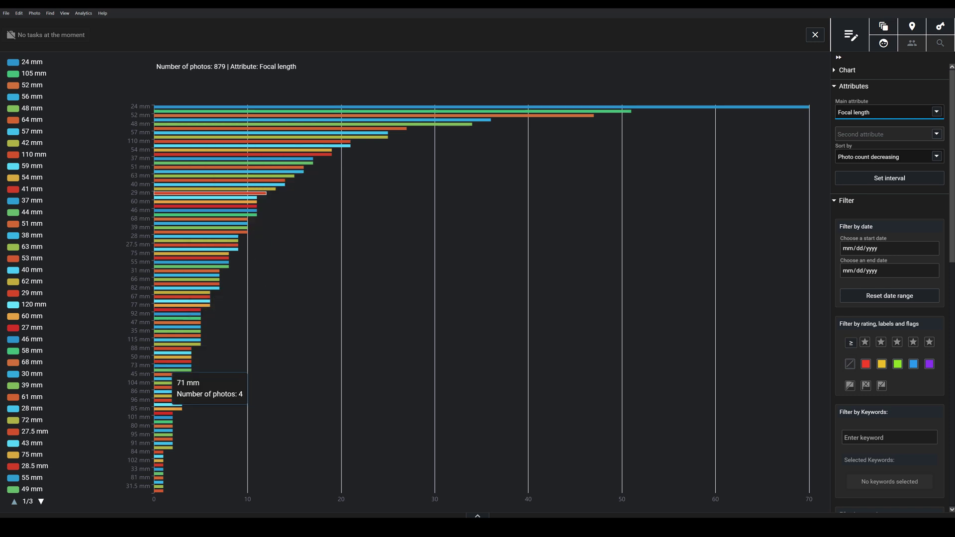
{"action": "mouse_move", "coordinate": [244, 211]}
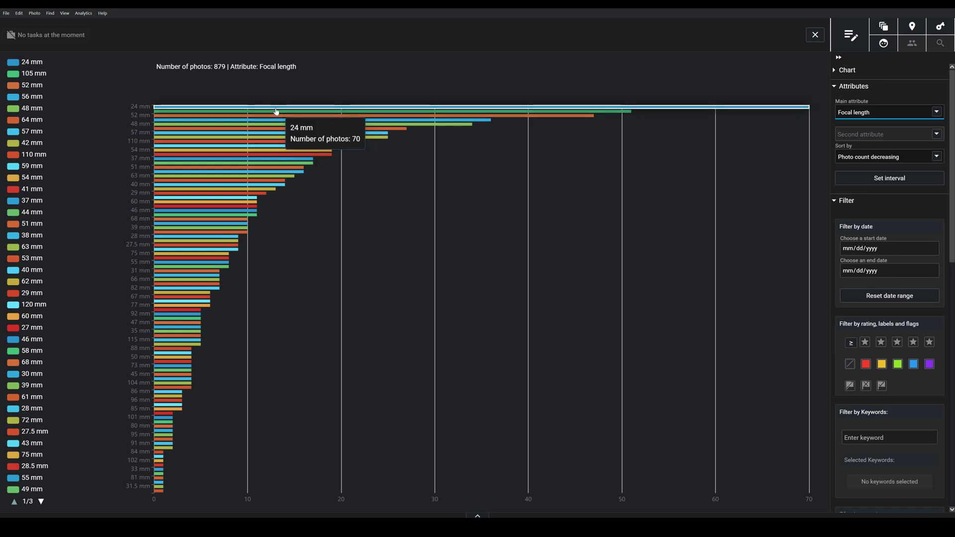
{"action": "mouse_move", "coordinate": [261, 115]}
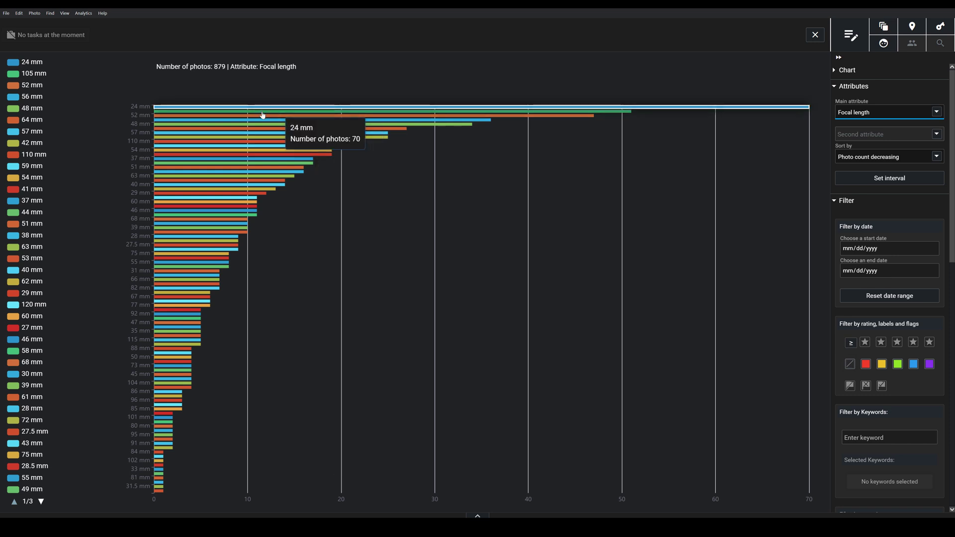
{"action": "mouse_move", "coordinate": [139, 126]}
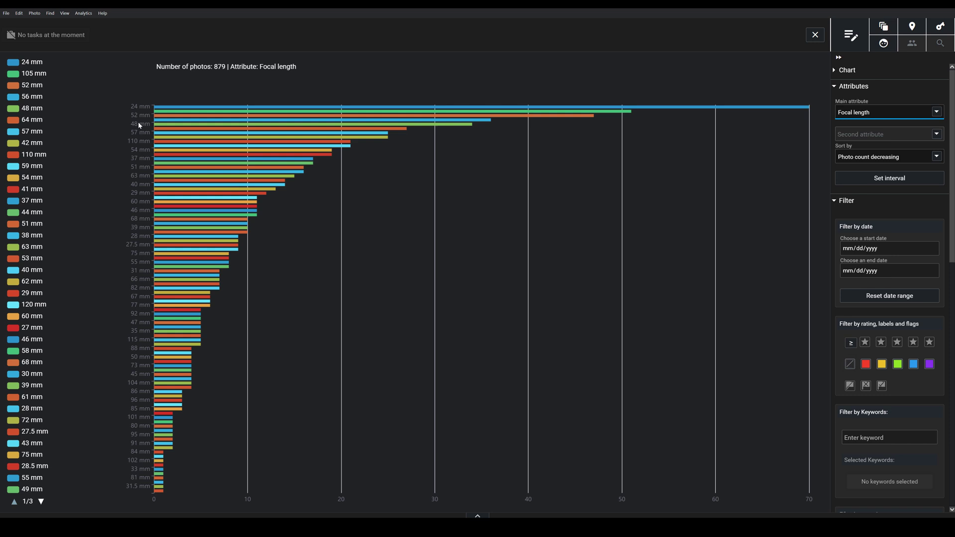
{"action": "mouse_move", "coordinate": [147, 145]}
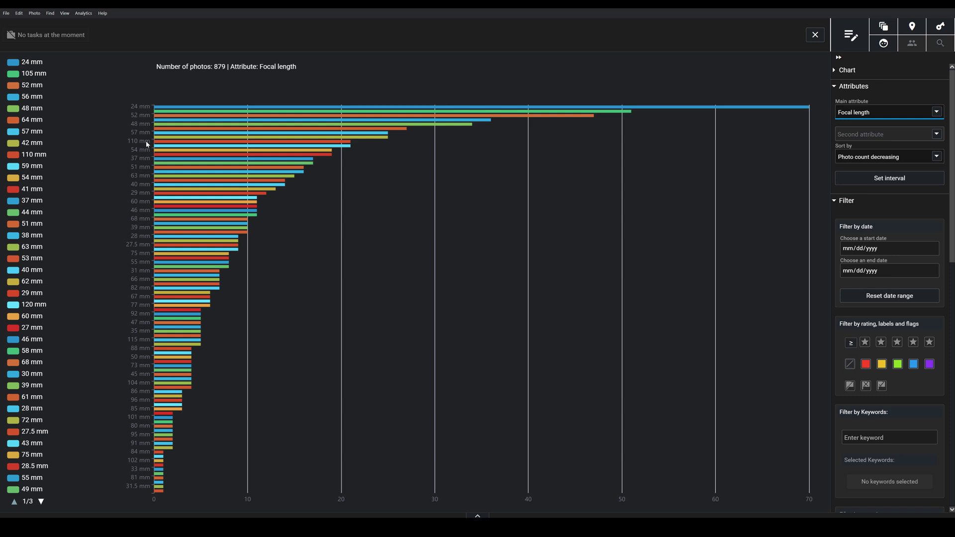
{"action": "mouse_move", "coordinate": [146, 146]}
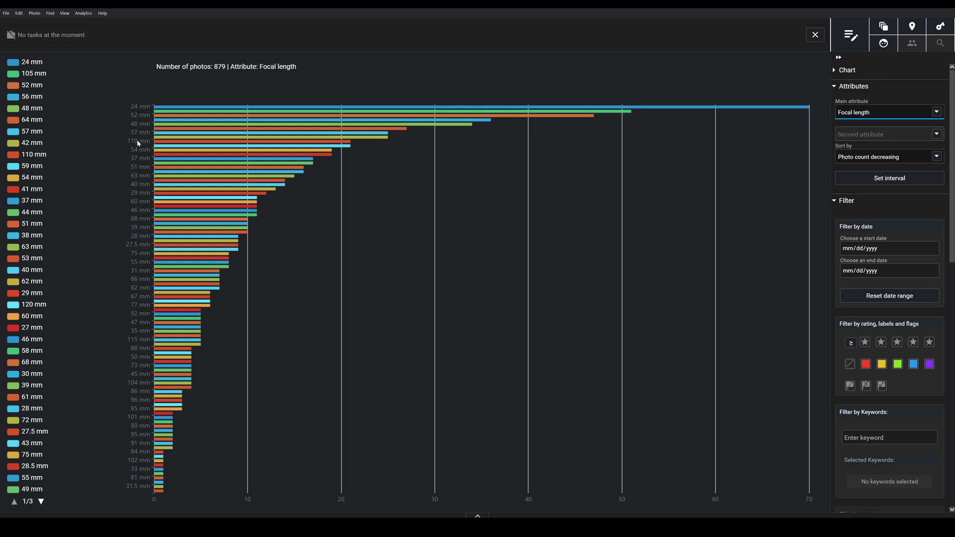
{"action": "mouse_move", "coordinate": [552, 221]}
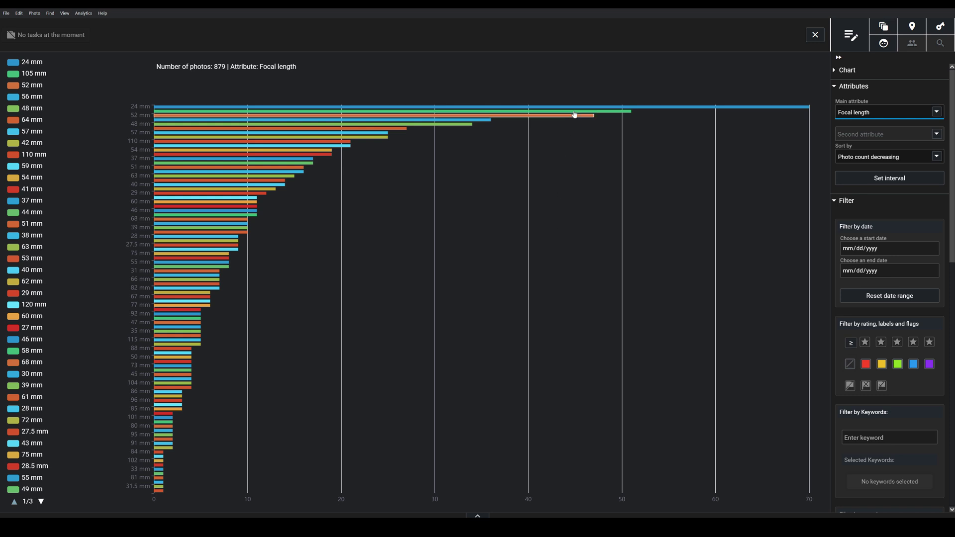
{"action": "mouse_move", "coordinate": [621, 111]}
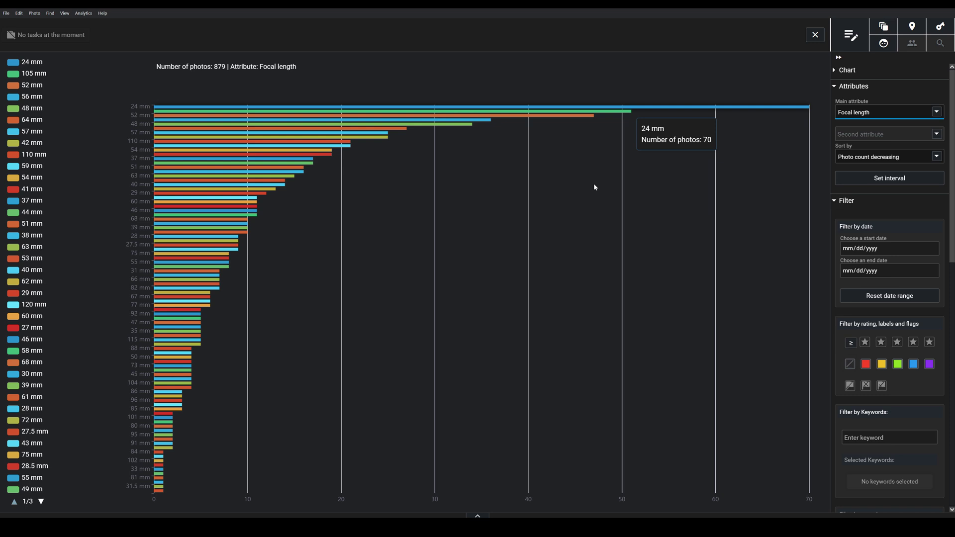
{"action": "mouse_move", "coordinate": [510, 297]}
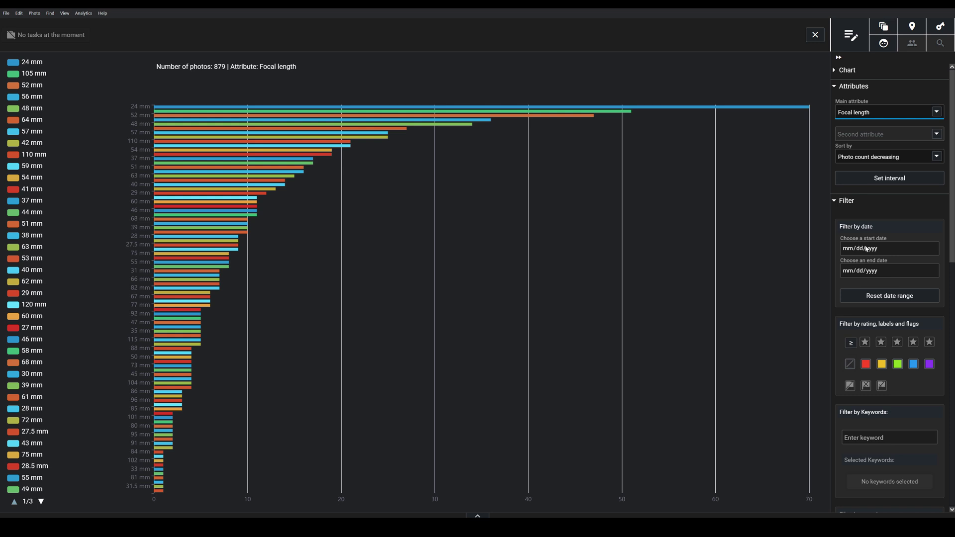
{"action": "mouse_move", "coordinate": [920, 327]}
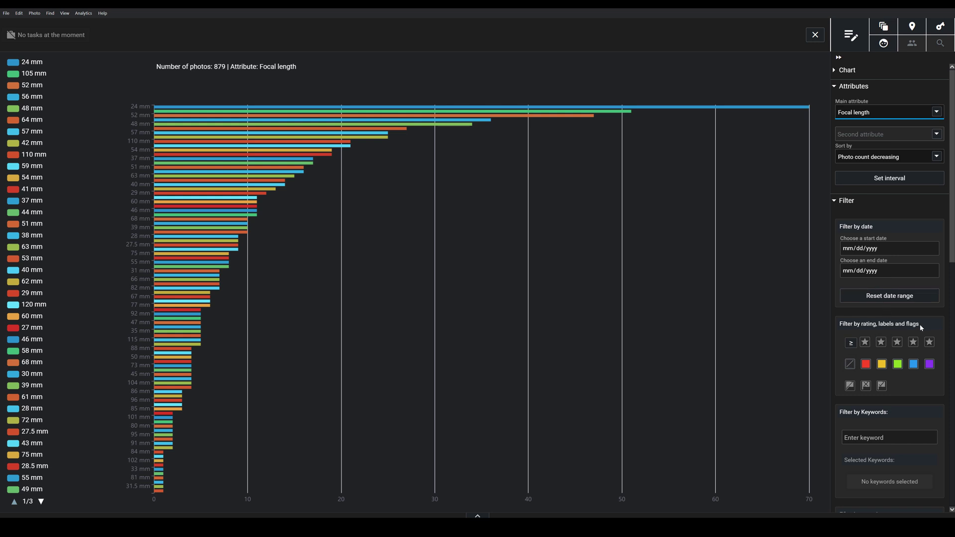
{"action": "mouse_move", "coordinate": [881, 416]}
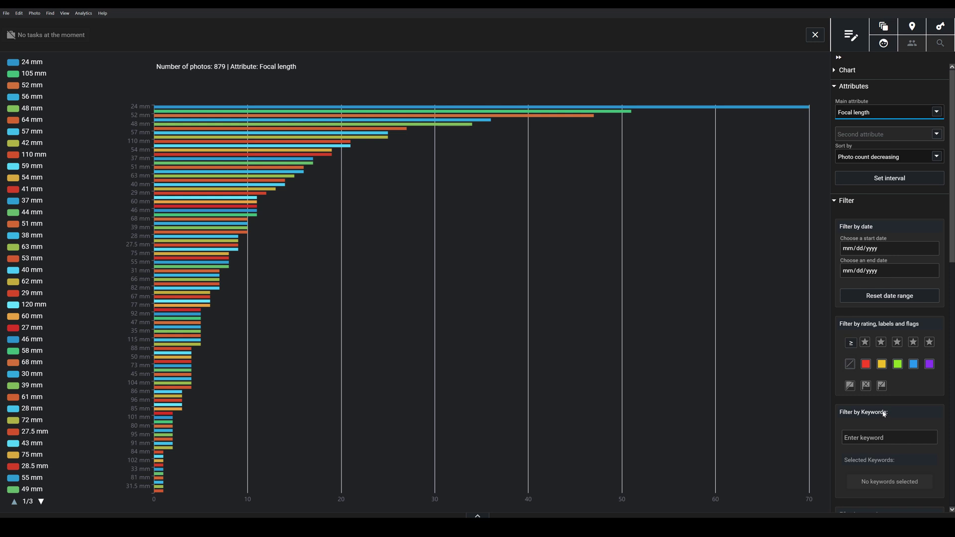
{"action": "mouse_move", "coordinate": [925, 348]}
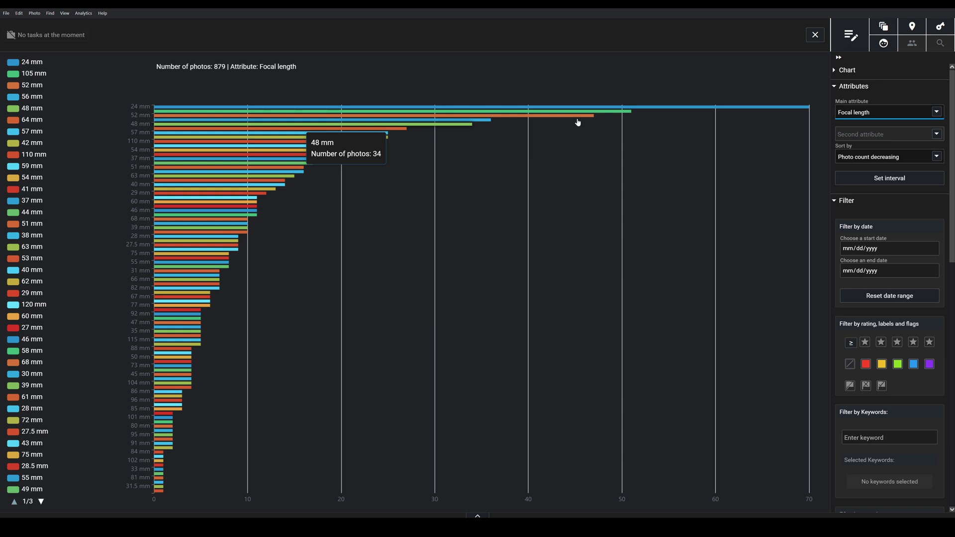
{"action": "mouse_move", "coordinate": [673, 186]}
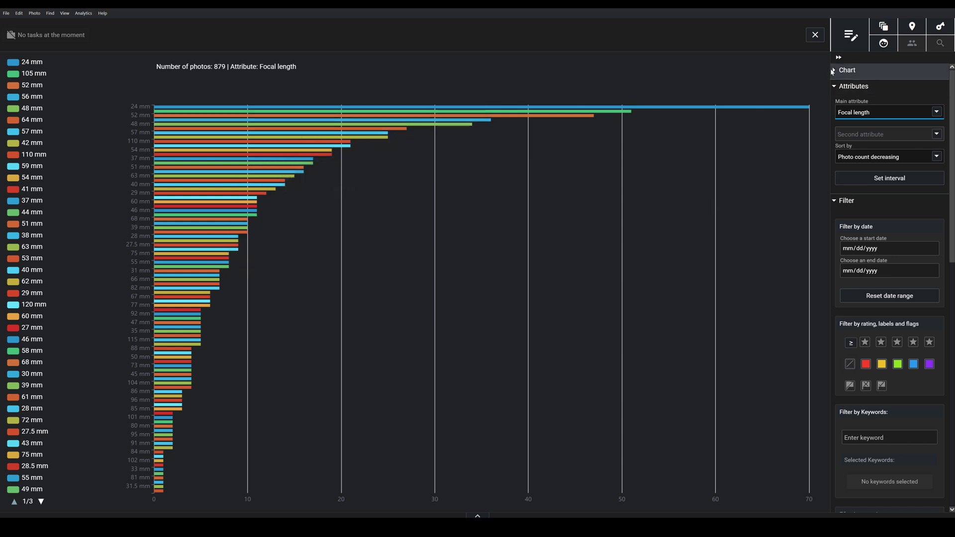
{"action": "left_click", "coordinate": [845, 69]}
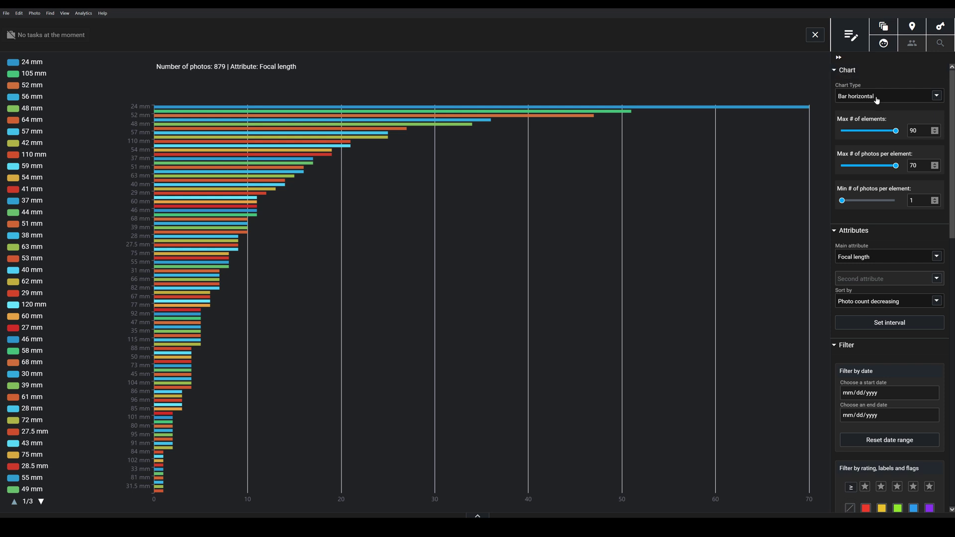
Open the Chart Type list for the focal-length chart
{"action": "left_click", "coordinate": [886, 97]}
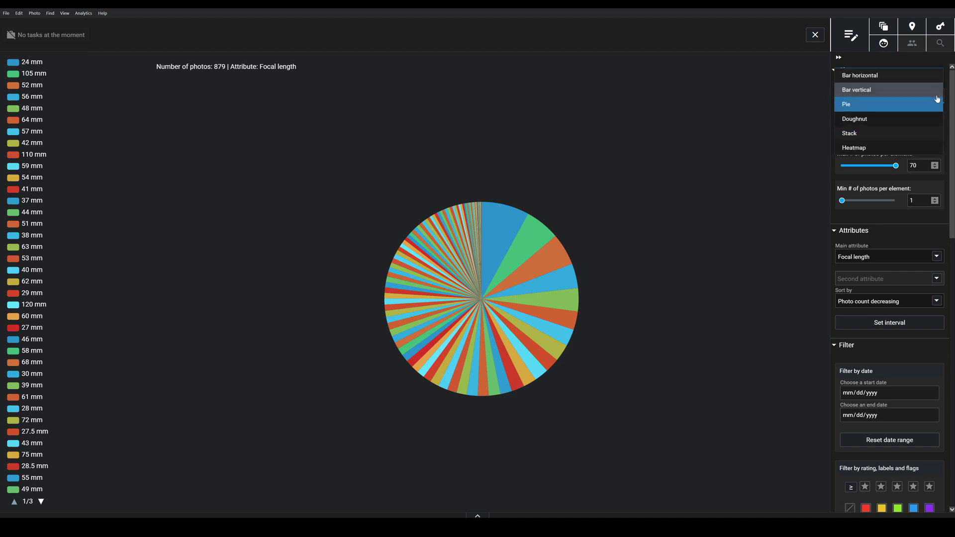
{"action": "mouse_move", "coordinate": [872, 103]}
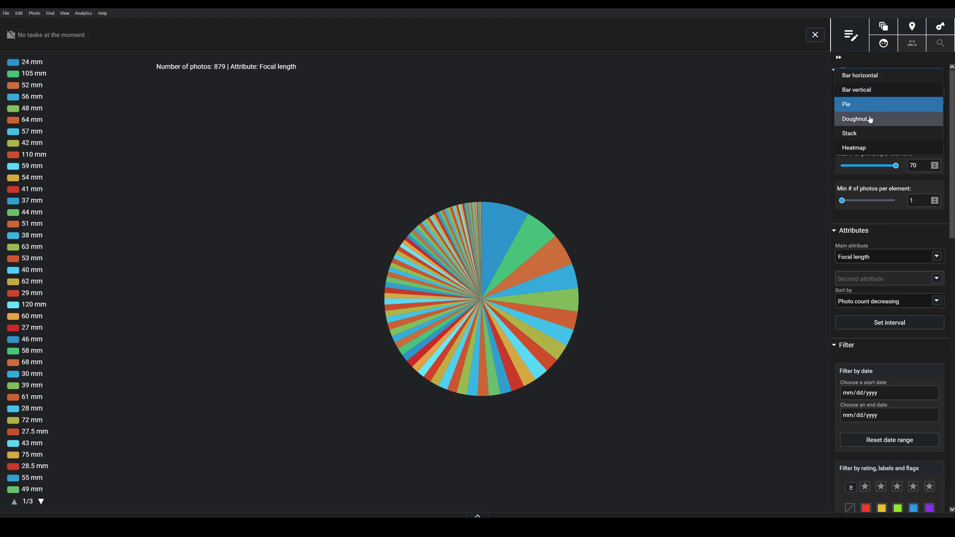
{"action": "mouse_move", "coordinate": [869, 109]}
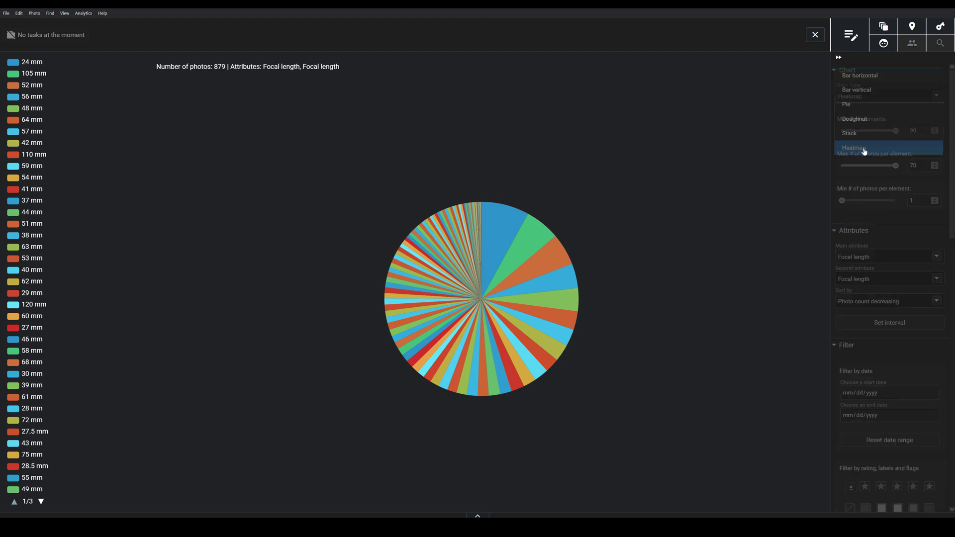
Switch the chart type to Heatmap with focal length on both axes
{"action": "left_click", "coordinate": [852, 147]}
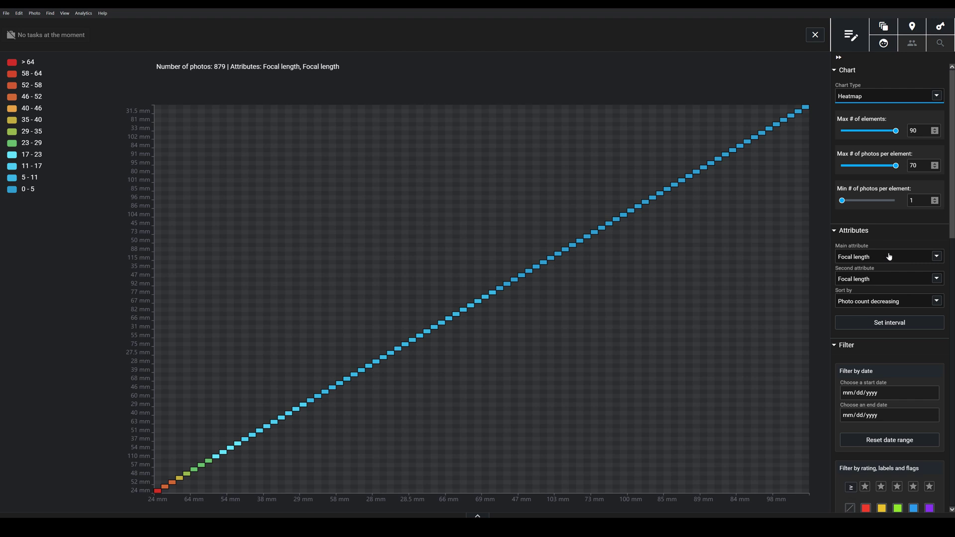
{"action": "mouse_move", "coordinate": [889, 256]}
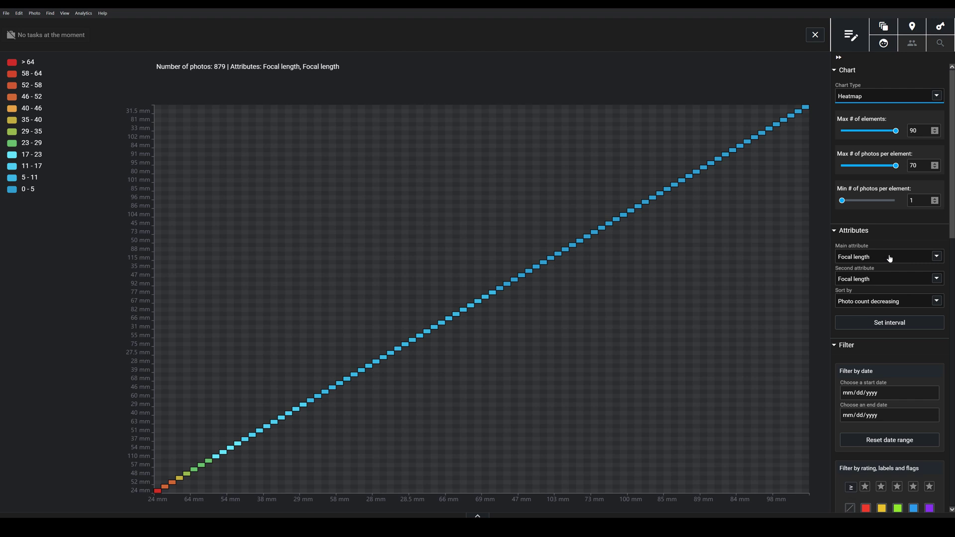
{"action": "mouse_move", "coordinate": [873, 280]}
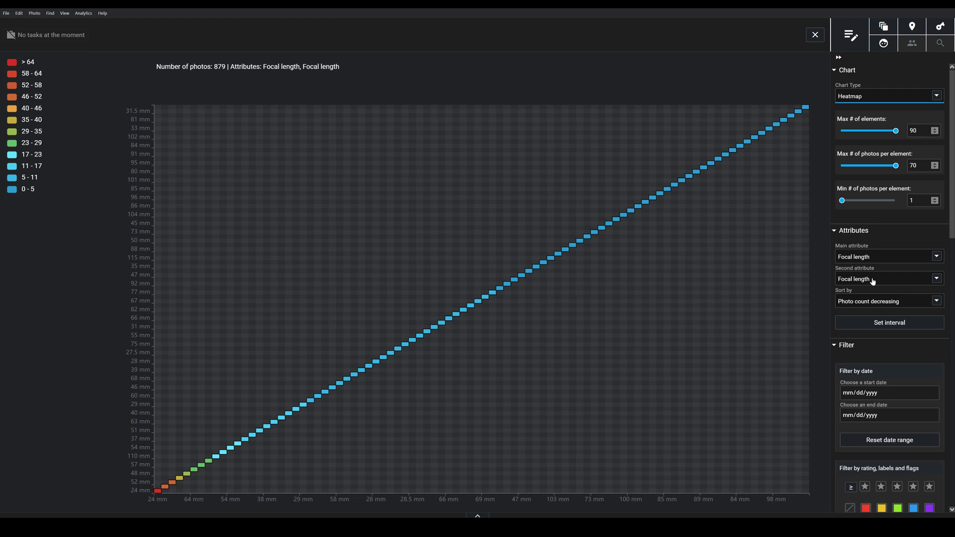
Open the Second attribute list to set the heatmap's other axis
{"action": "left_click", "coordinate": [888, 279]}
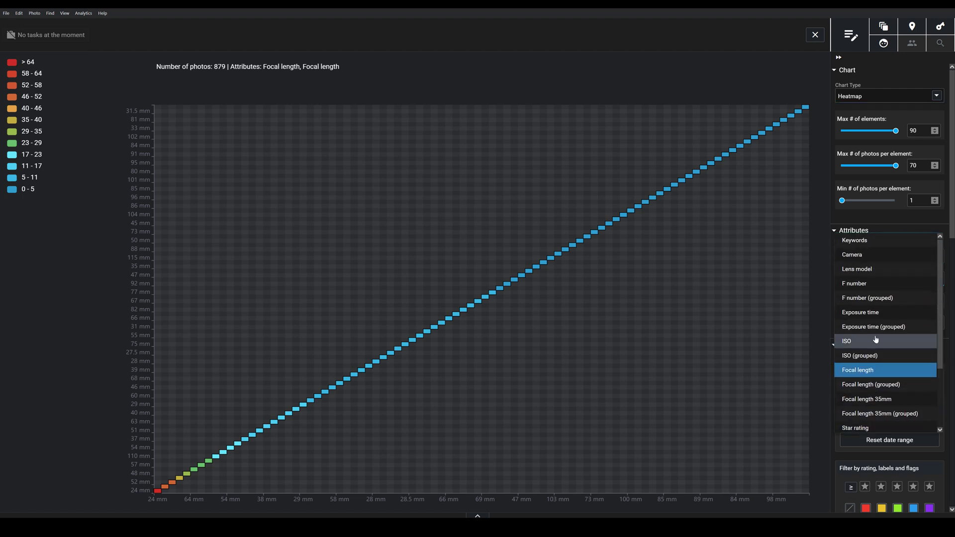
{"action": "mouse_move", "coordinate": [854, 284]}
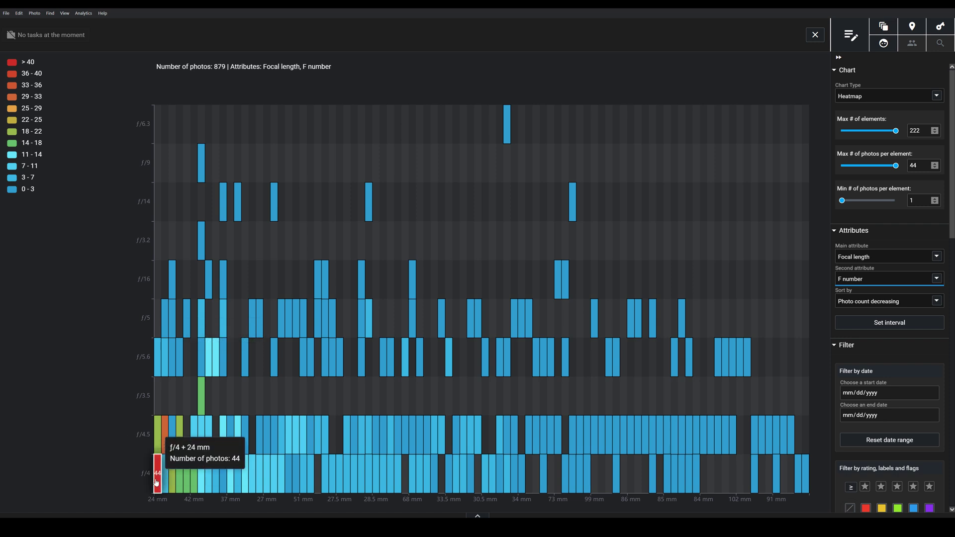
{"action": "mouse_move", "coordinate": [164, 440]}
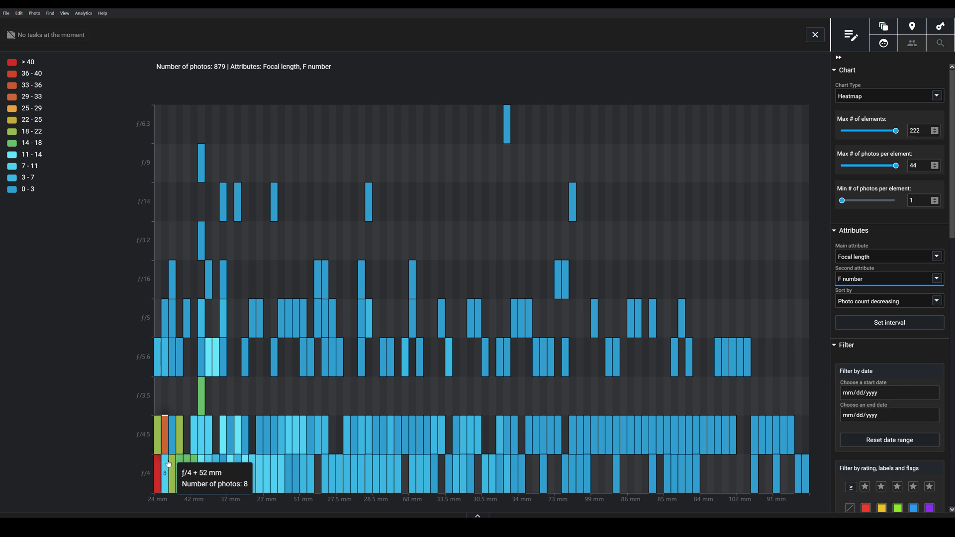
{"action": "mouse_move", "coordinate": [166, 435]}
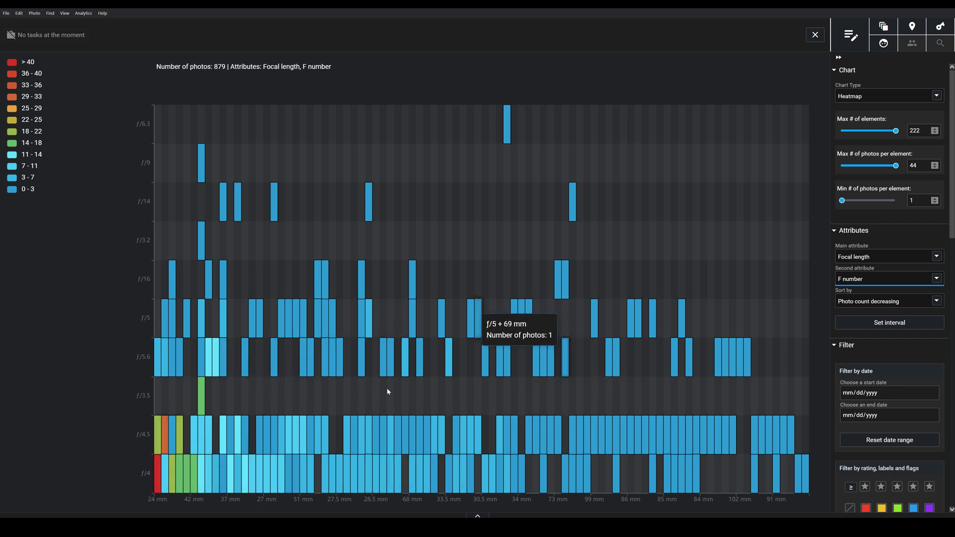
{"action": "mouse_move", "coordinate": [391, 397]}
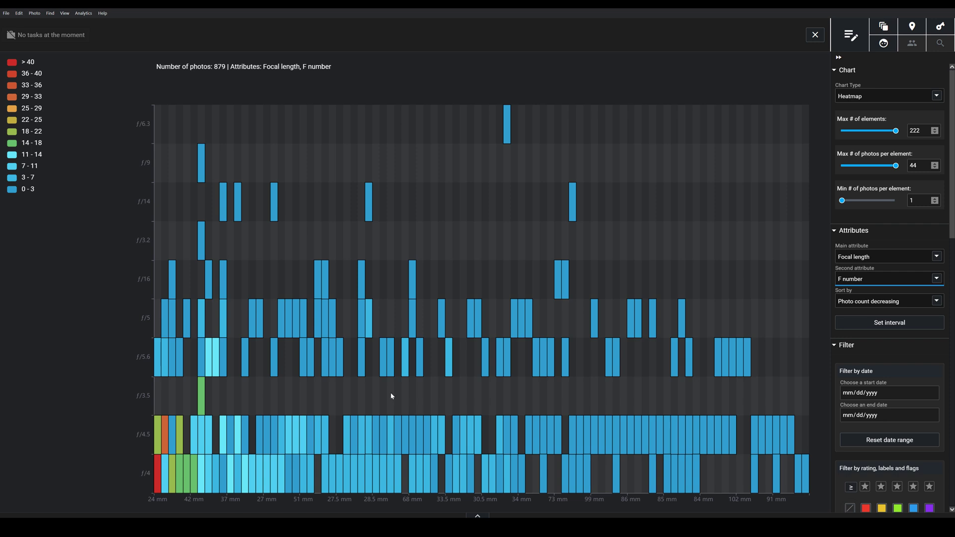
{"action": "mouse_move", "coordinate": [809, 252]}
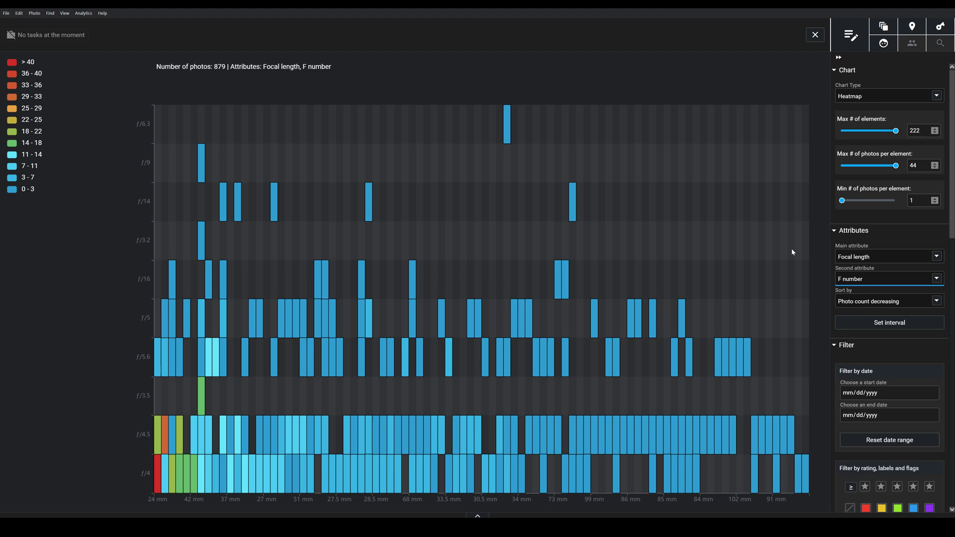
{"action": "mouse_move", "coordinate": [807, 213]}
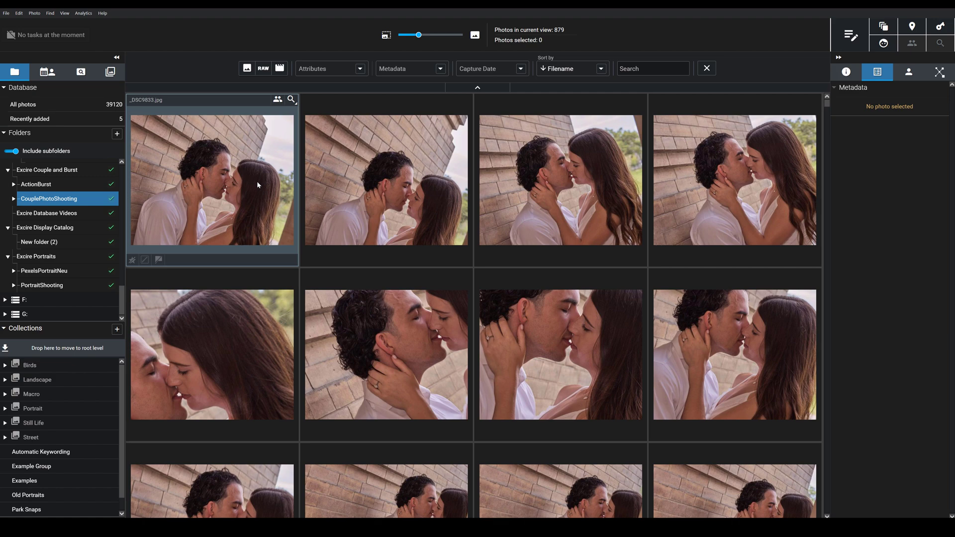
{"action": "mouse_move", "coordinate": [220, 202]}
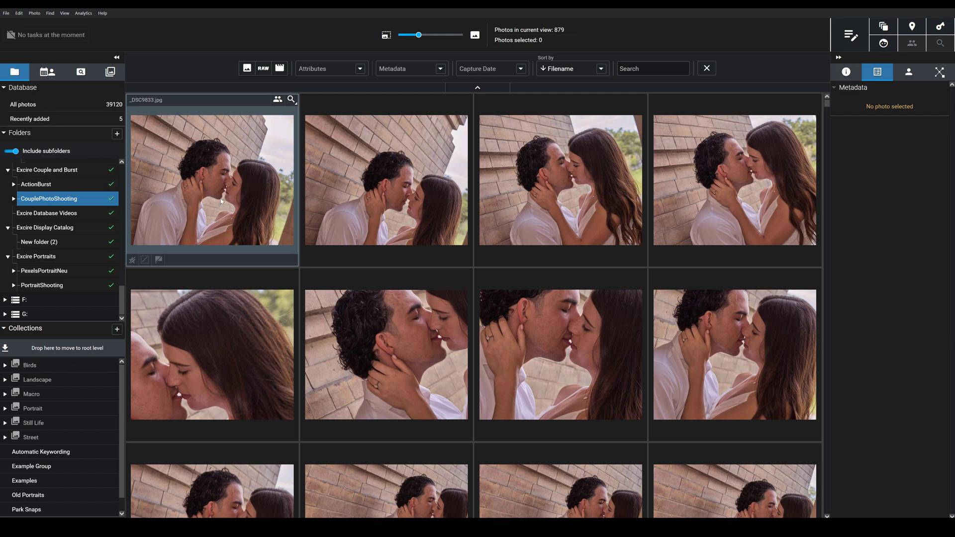
Show All photos under Database, the grid of all 39,120 photos
{"action": "left_click", "coordinate": [23, 104]}
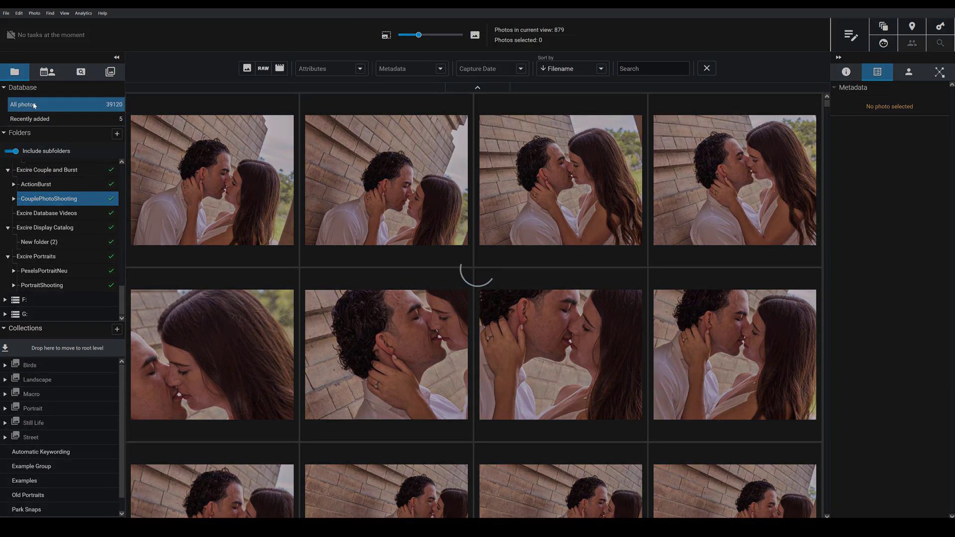
{"action": "left_click", "coordinate": [23, 105]}
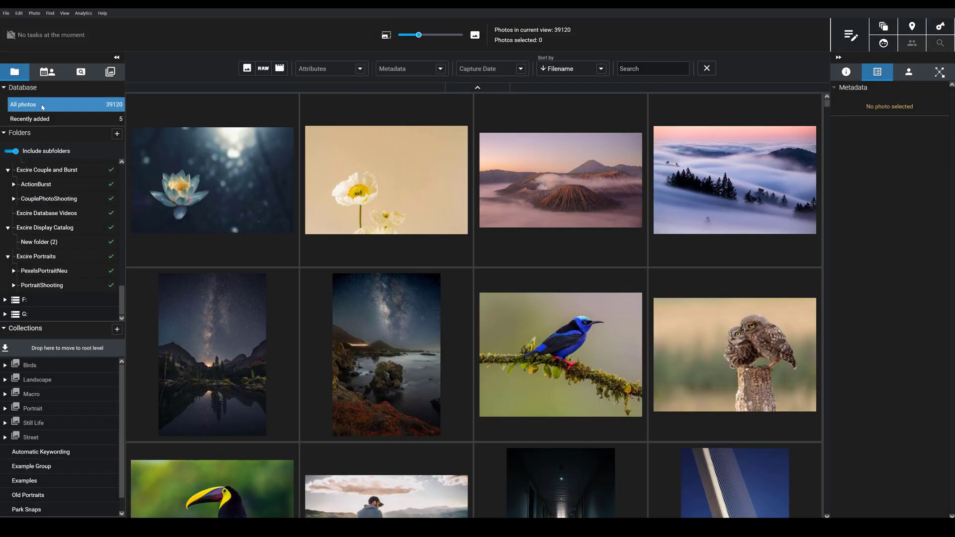
{"action": "mouse_move", "coordinate": [23, 105]}
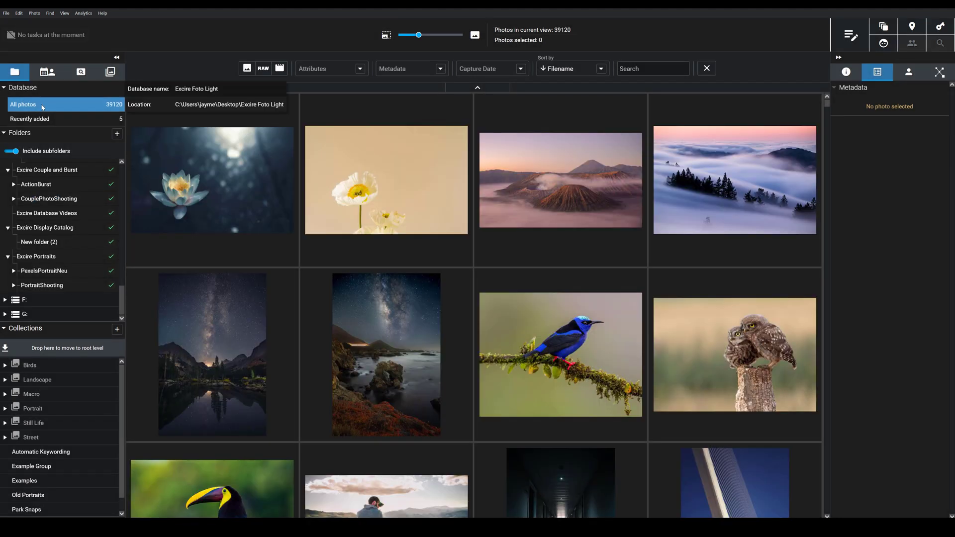